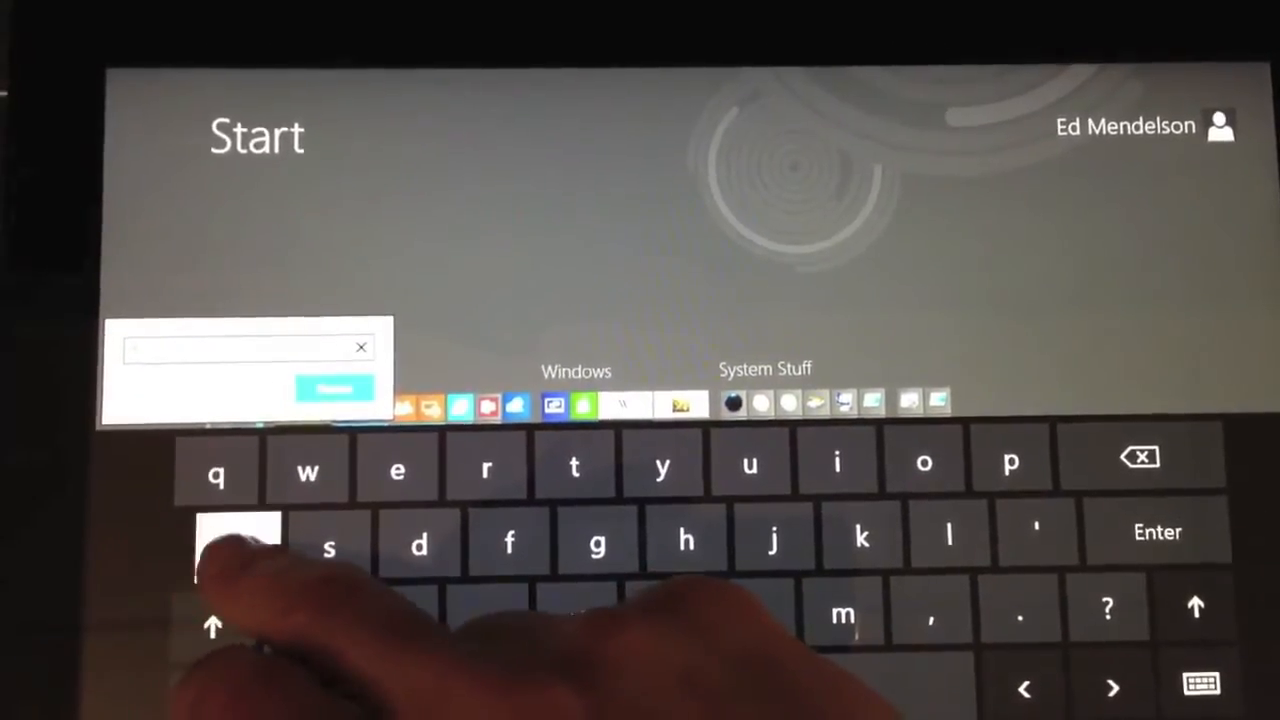
- Name the Word, Excel, Paint and Outlook tile group "fav apps"
{"action": "left_click", "coordinate": [236, 548]}
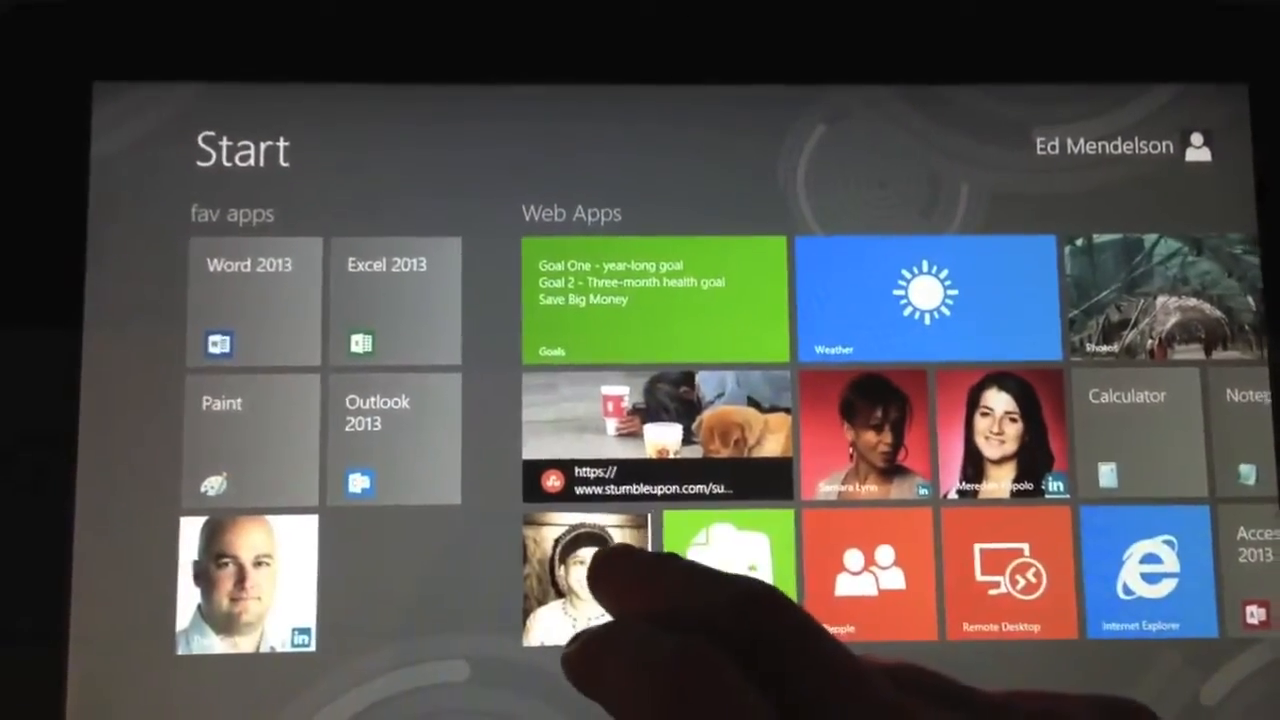
- Drag the photo contact tile from Web Apps next to the contact tile in fav apps
{"action": "scroll", "scroll_direction": "right", "scroll_amount": 3}
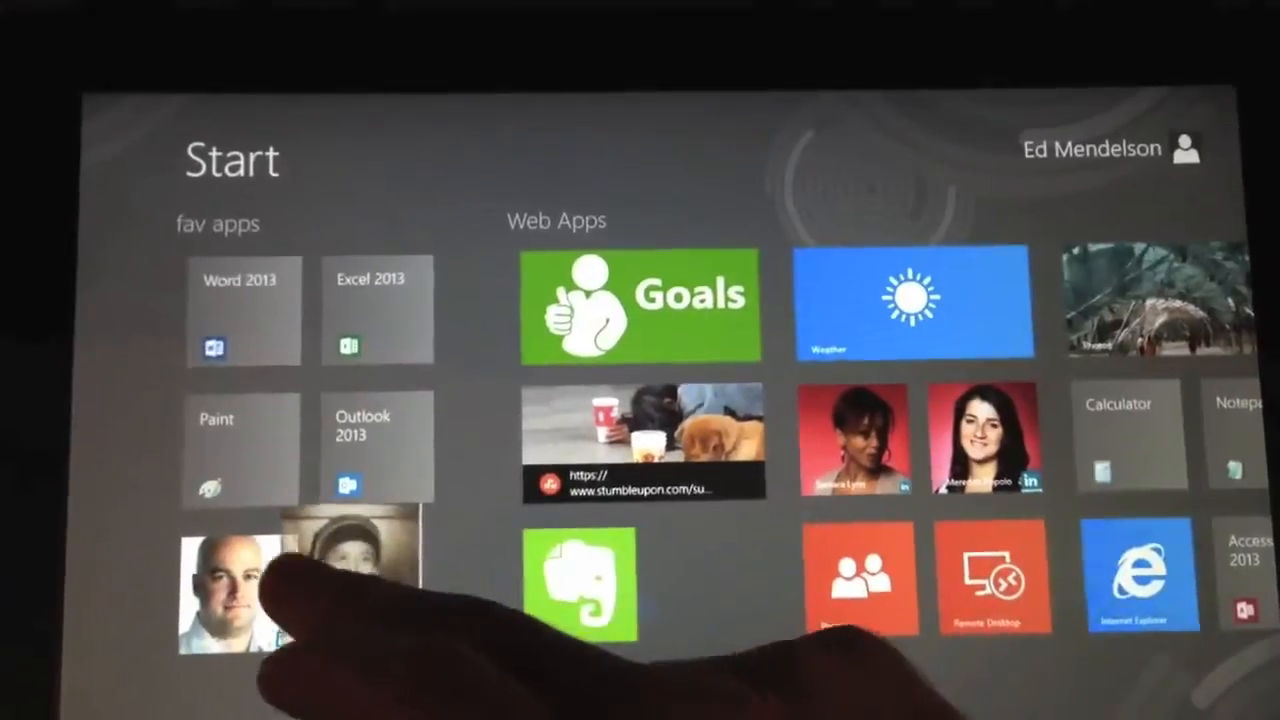
{"action": "scroll", "scroll_direction": "right", "scroll_amount": 3}
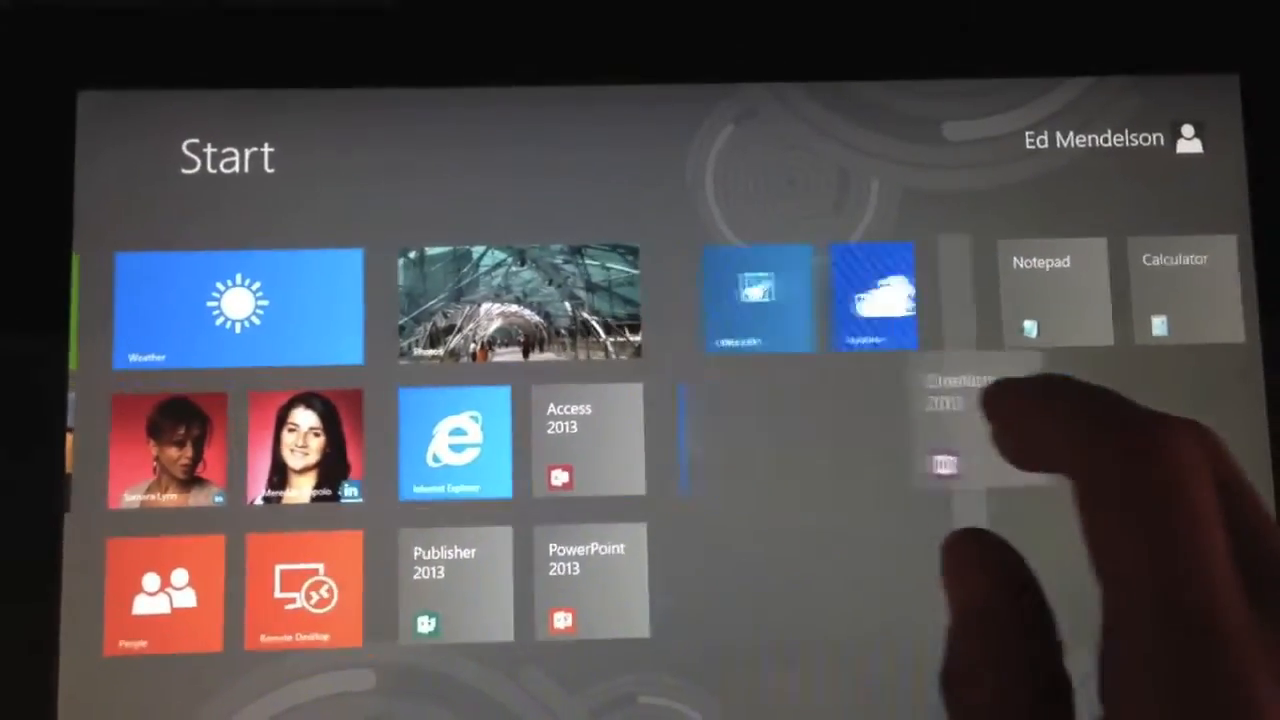